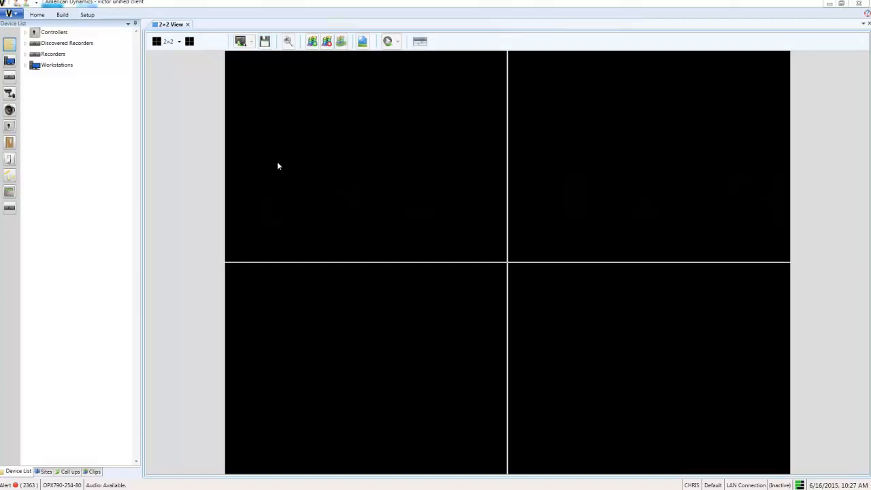
mouse_move(130, 68)
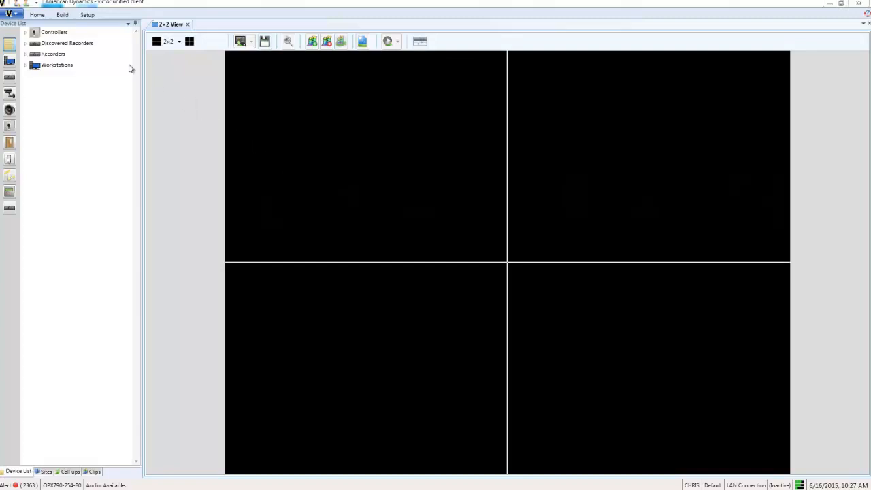
Step: Start a blank new personnel record from Setup > Personnel > New
left_click(87, 13)
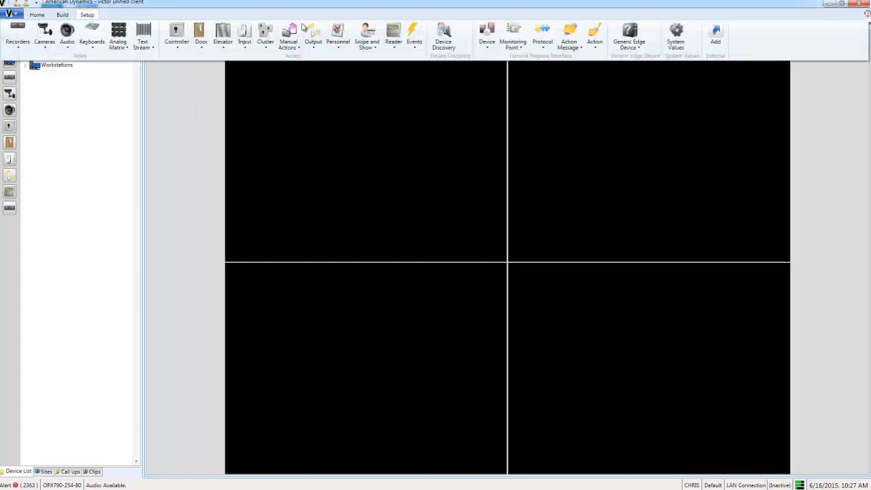
left_click(337, 38)
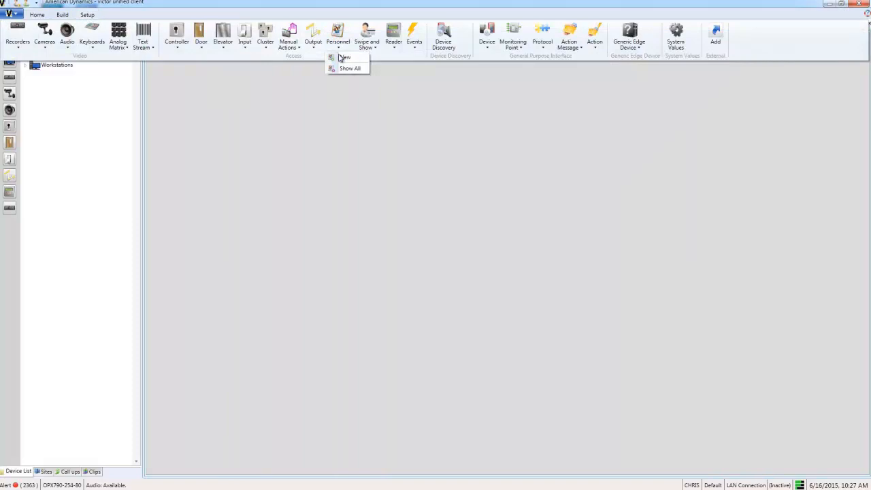
left_click(346, 58)
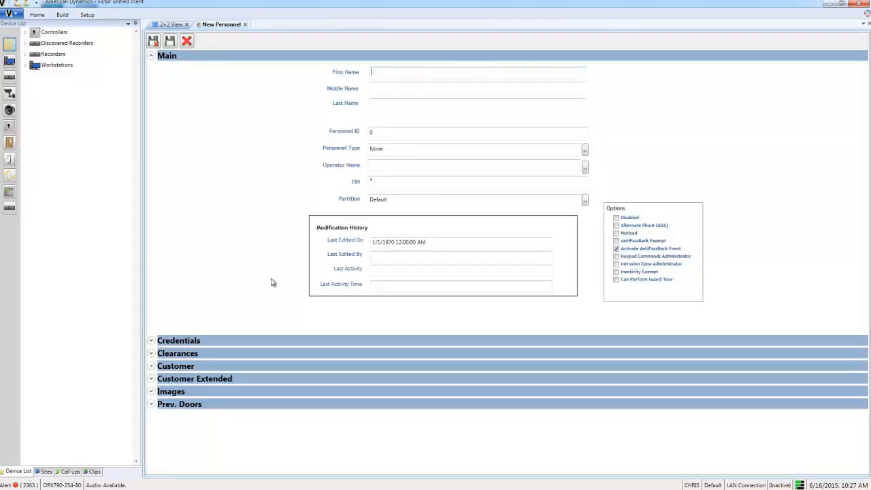
type("M")
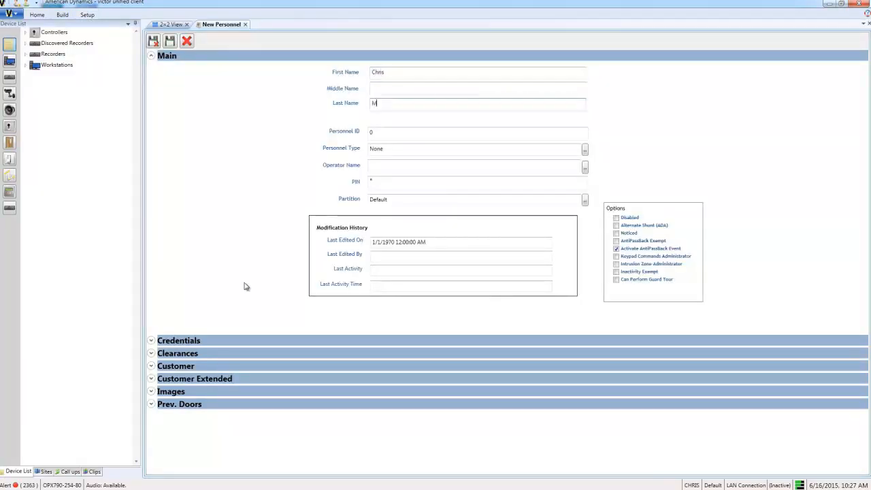
type("ills")
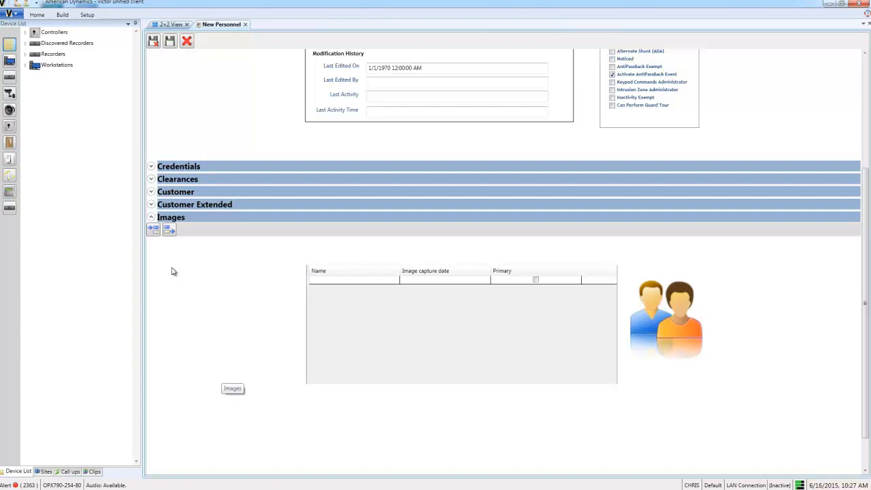
Step: Load the DSC_0028 photo and save it as the person's portrait image
left_click(152, 229)
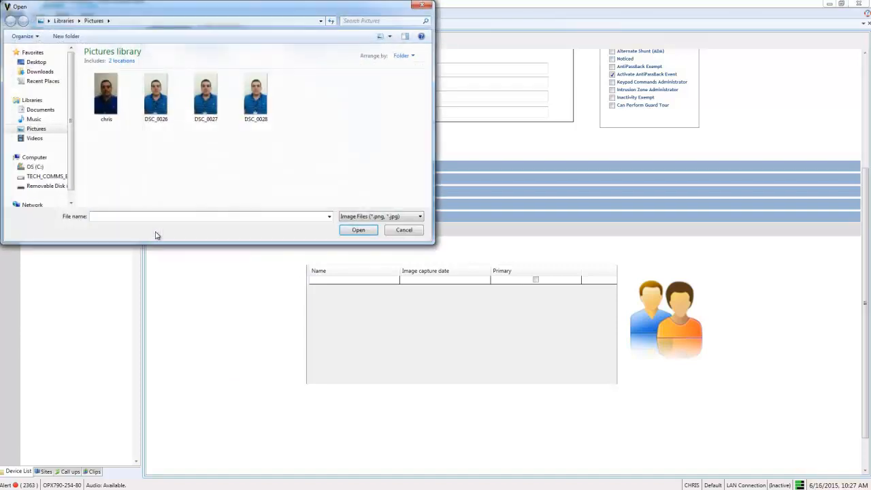
left_click(256, 96)
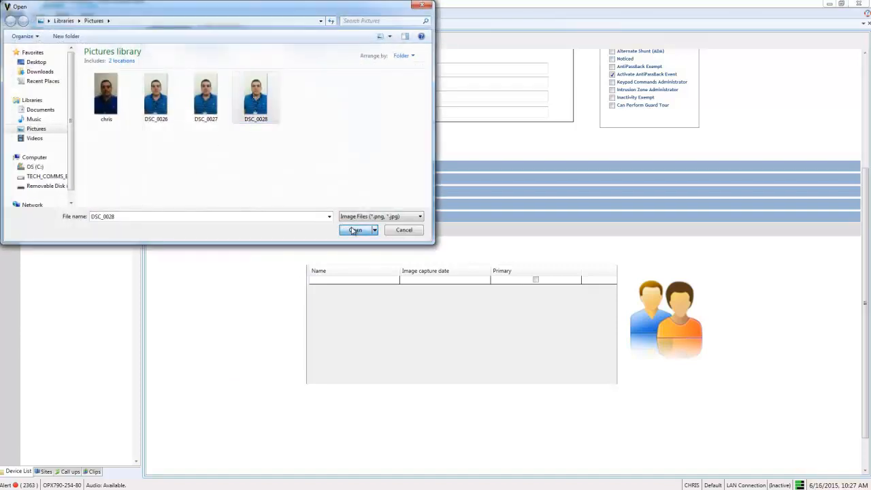
left_click(355, 230)
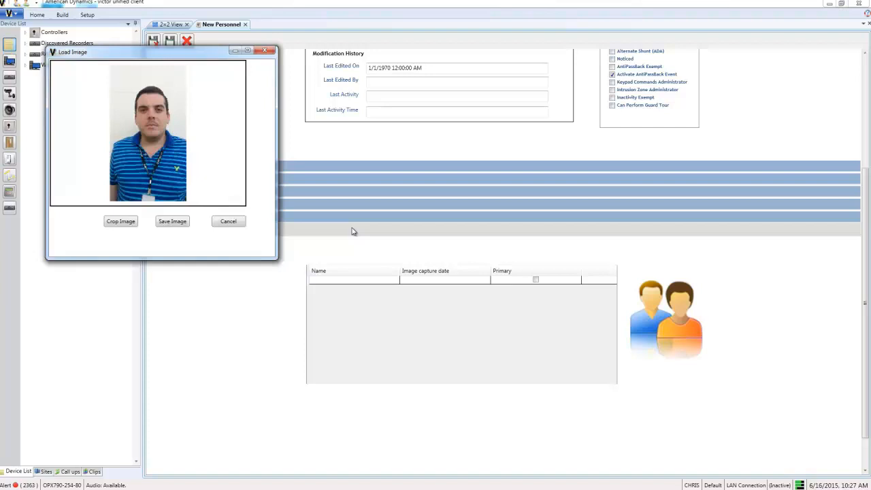
left_click(228, 220)
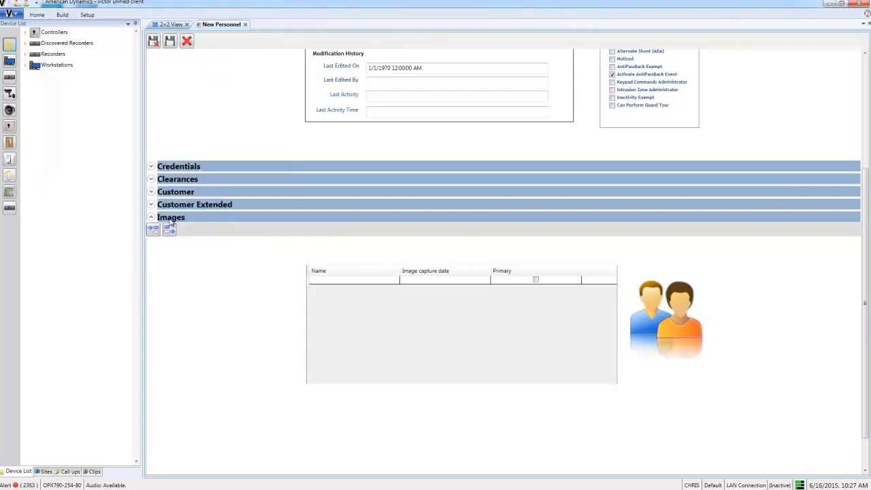
left_click(153, 228)
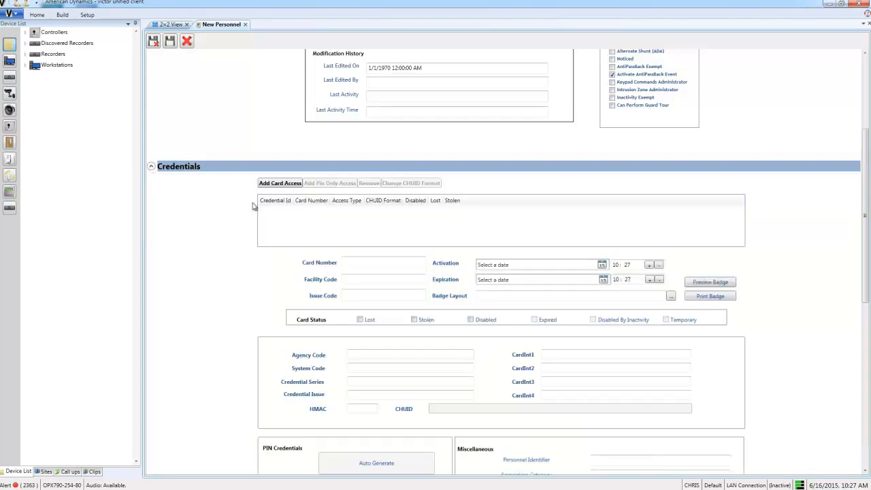
left_click(280, 182)
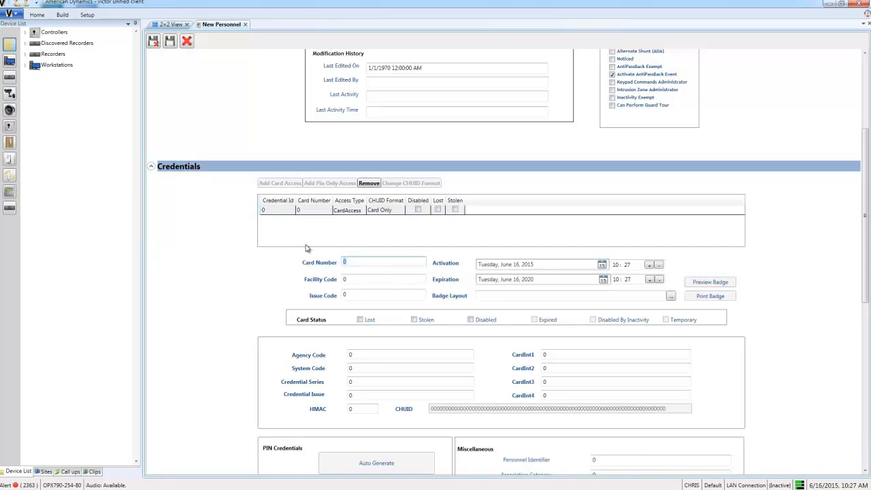
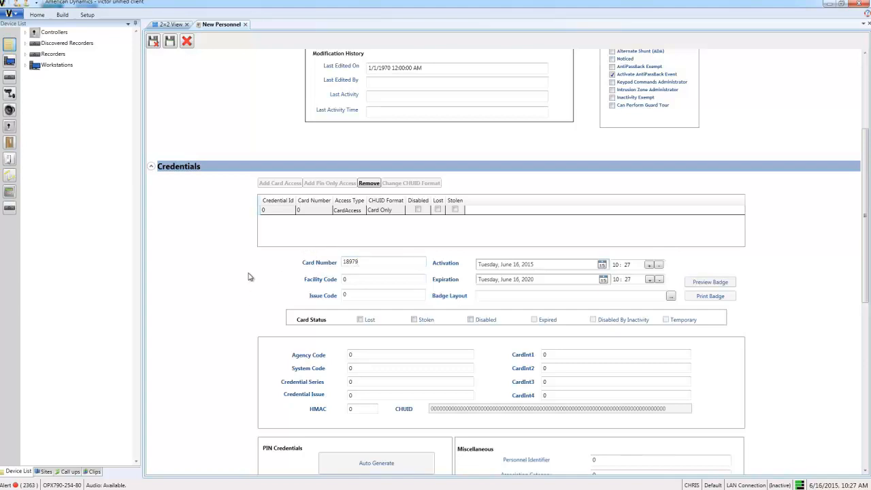
scroll("down", 3)
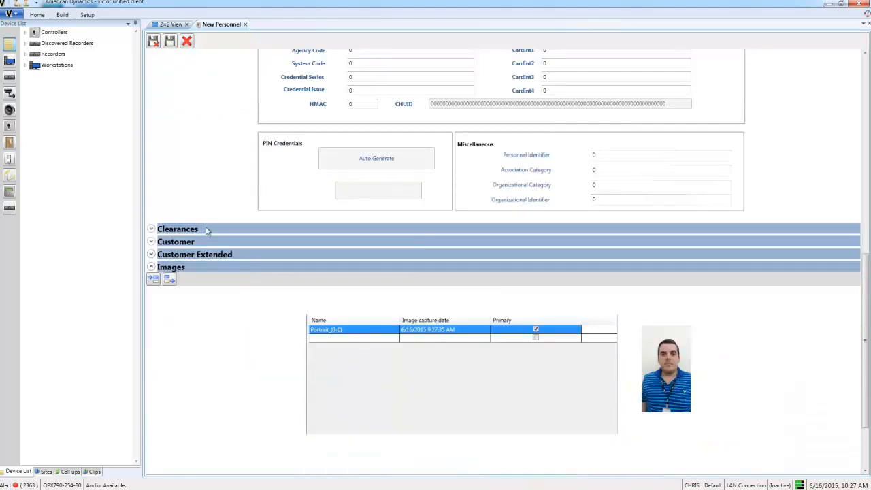
Step: Assign the ge clearance, then save and close the personnel record
left_click(177, 229)
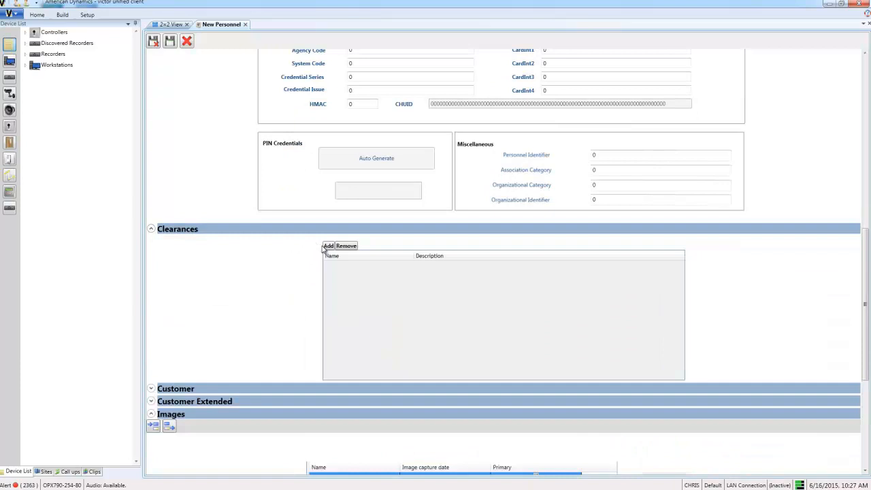
left_click(328, 245)
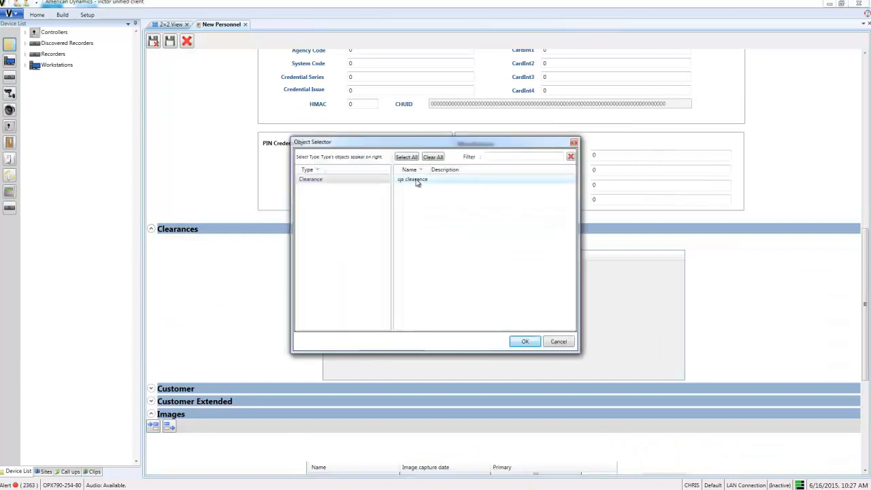
left_click(526, 341)
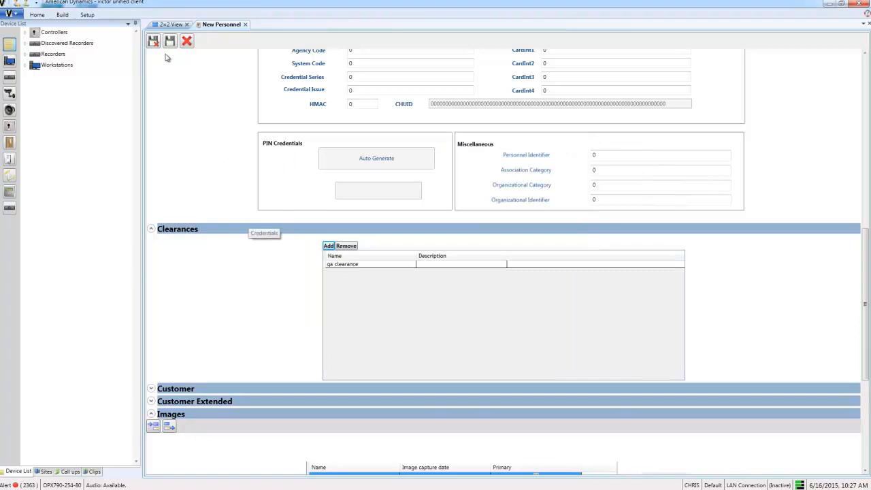
left_click(153, 40)
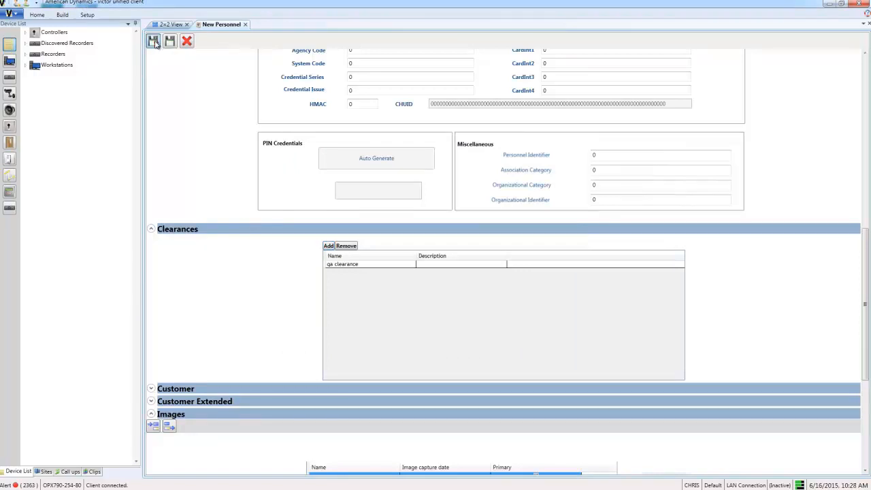
left_click(170, 25)
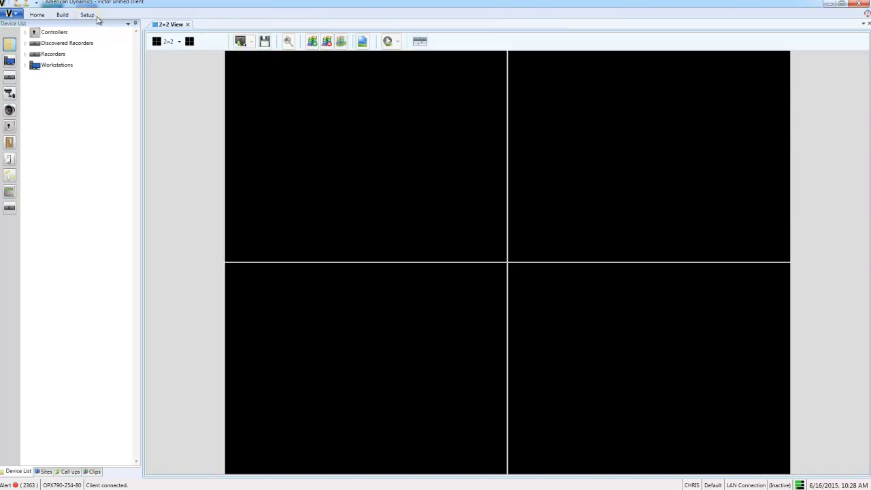
left_click(87, 14)
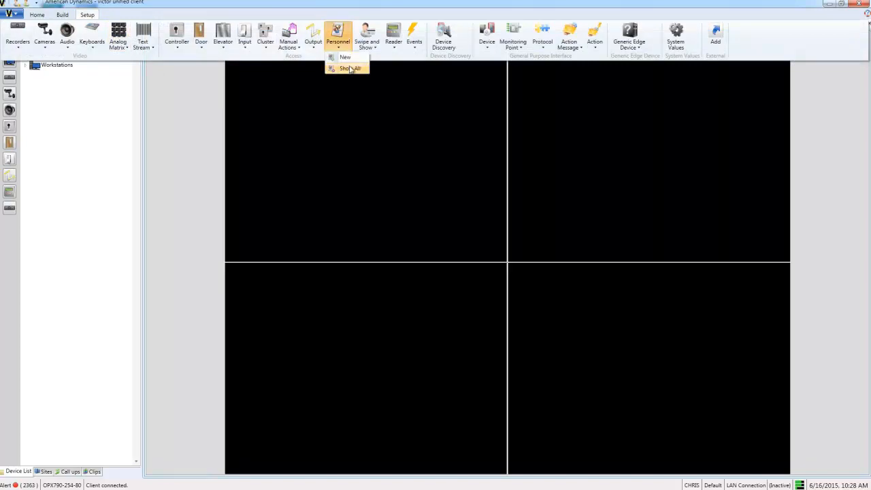
left_click(351, 68)
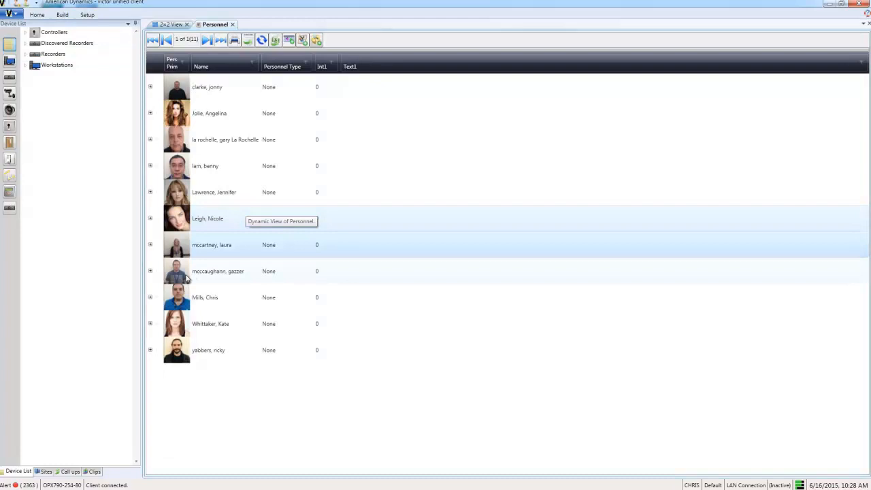
right_click(204, 297)
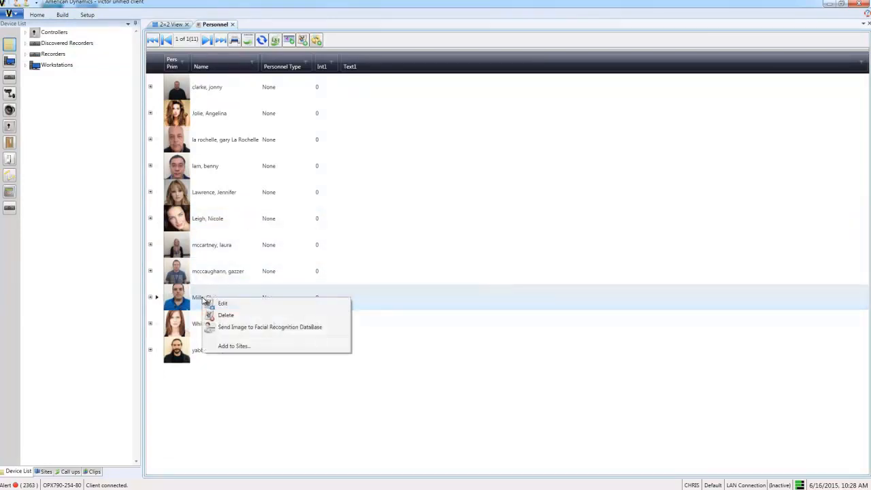
left_click(234, 346)
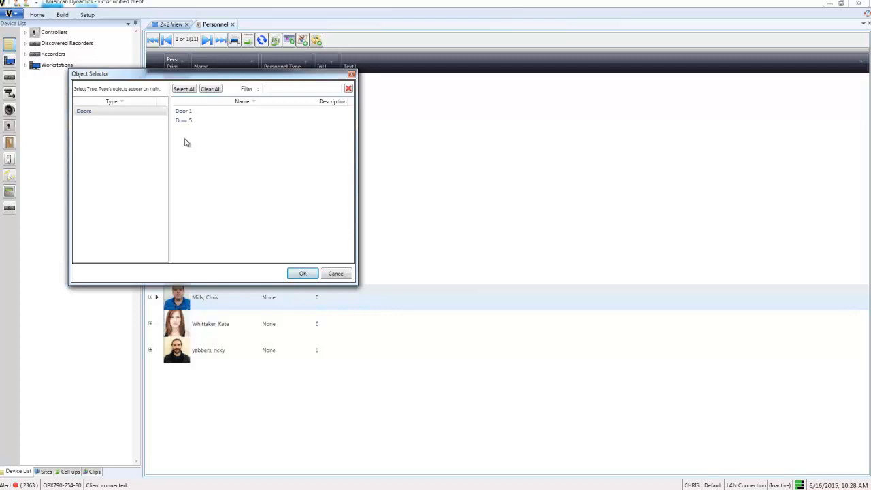
mouse_move(185, 136)
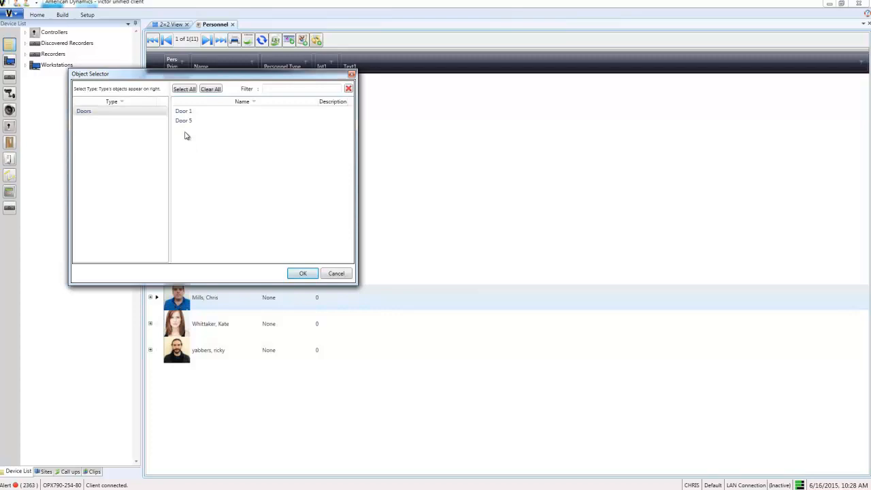
Step: Select the doors for enrollment and confirm the facial recognition enrollment
left_click(183, 112)
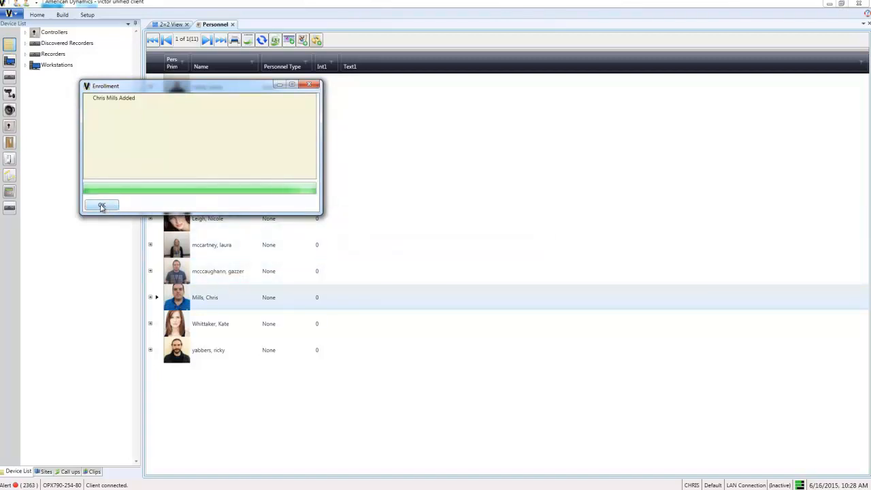
left_click(101, 206)
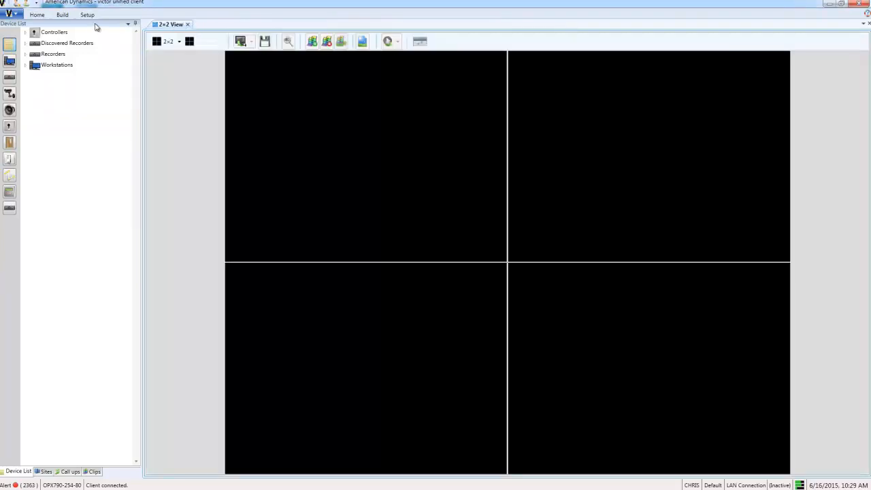
Step: Open Swipe and Show set to Monitor All Doors for Admits and Rejects
left_click(87, 14)
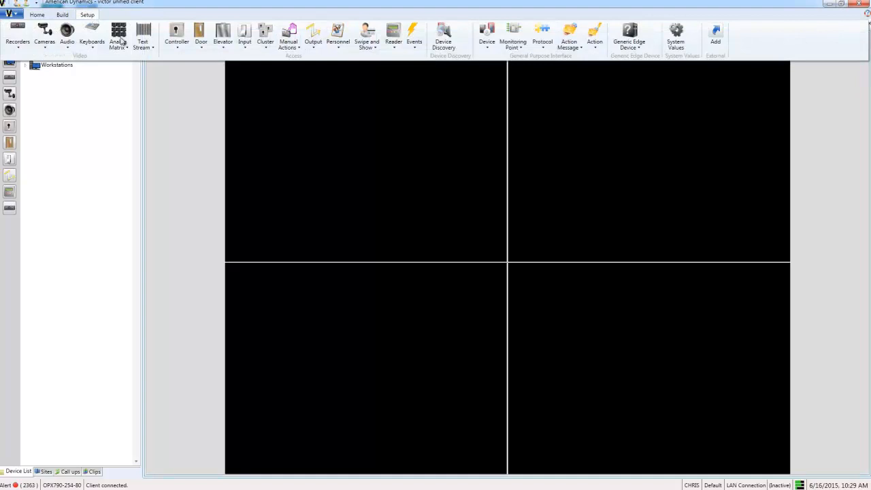
left_click(367, 34)
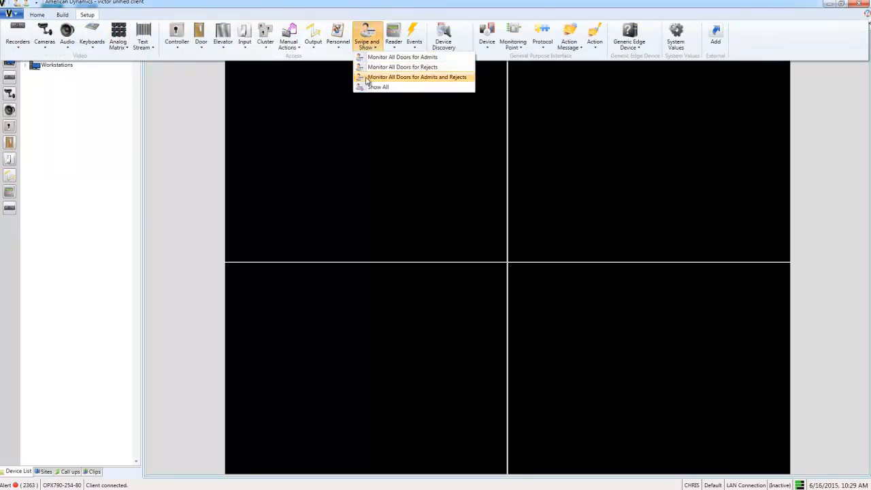
left_click(416, 76)
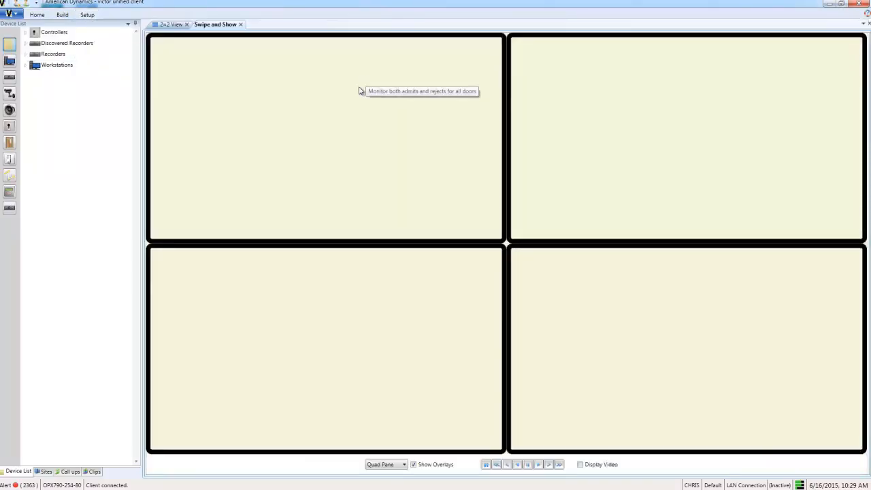
mouse_move(381, 273)
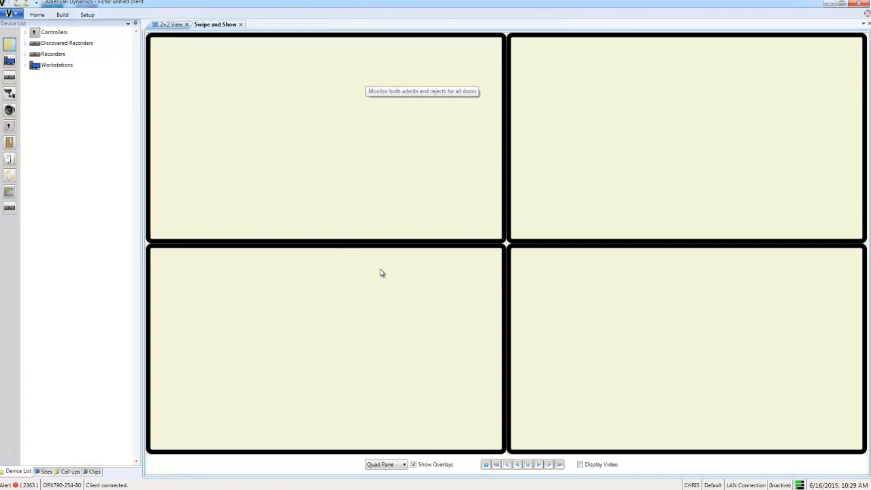
mouse_move(385, 280)
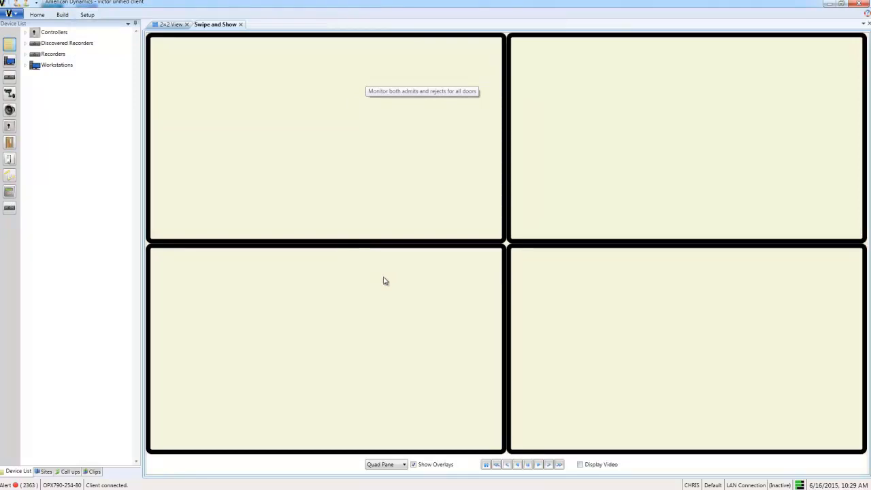